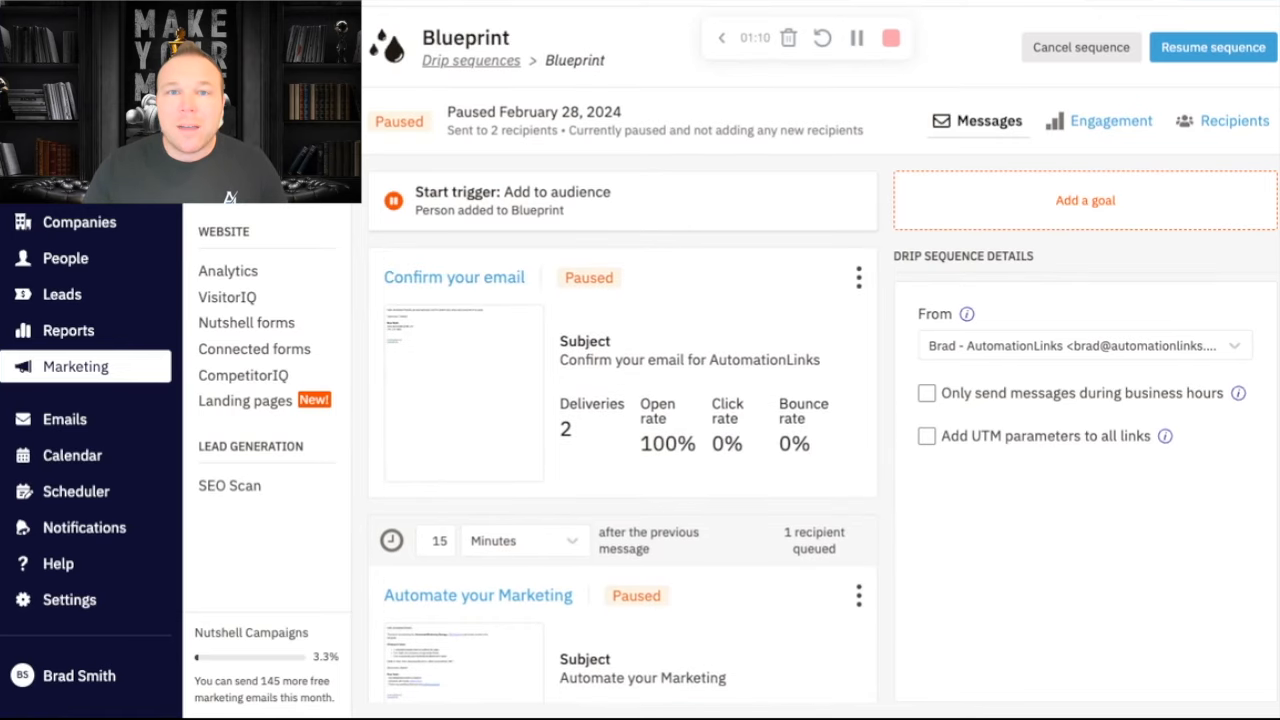
# - Review the 'Confirm your email' message, then return to Blueprint and open 'Automate your Marketing'
pyautogui.scroll(-3)
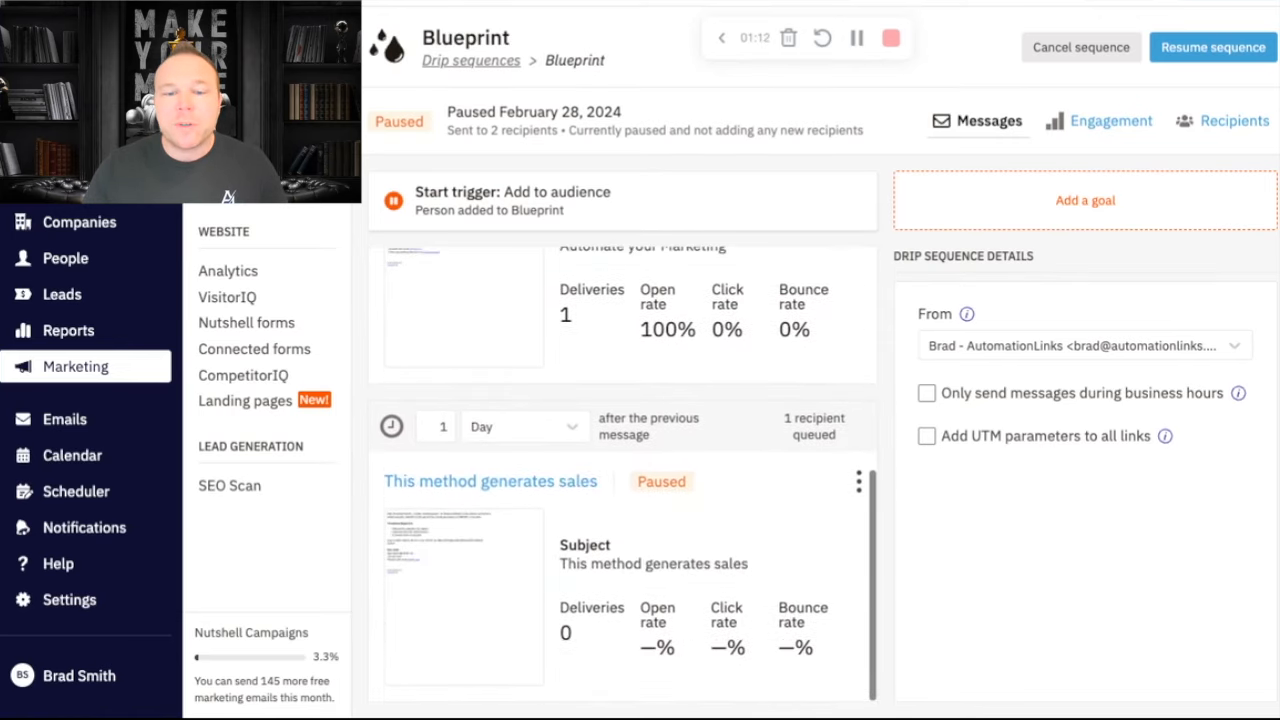
pyautogui.scroll(-3)
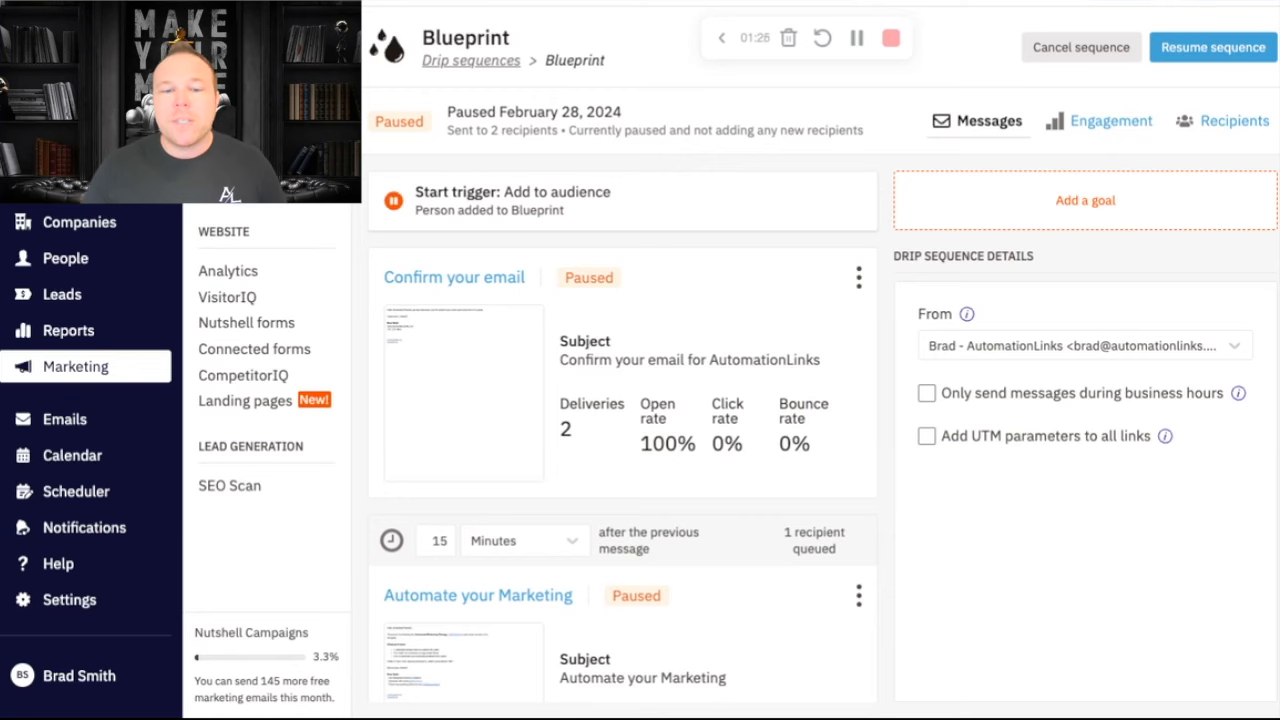
pyautogui.click(454, 277)
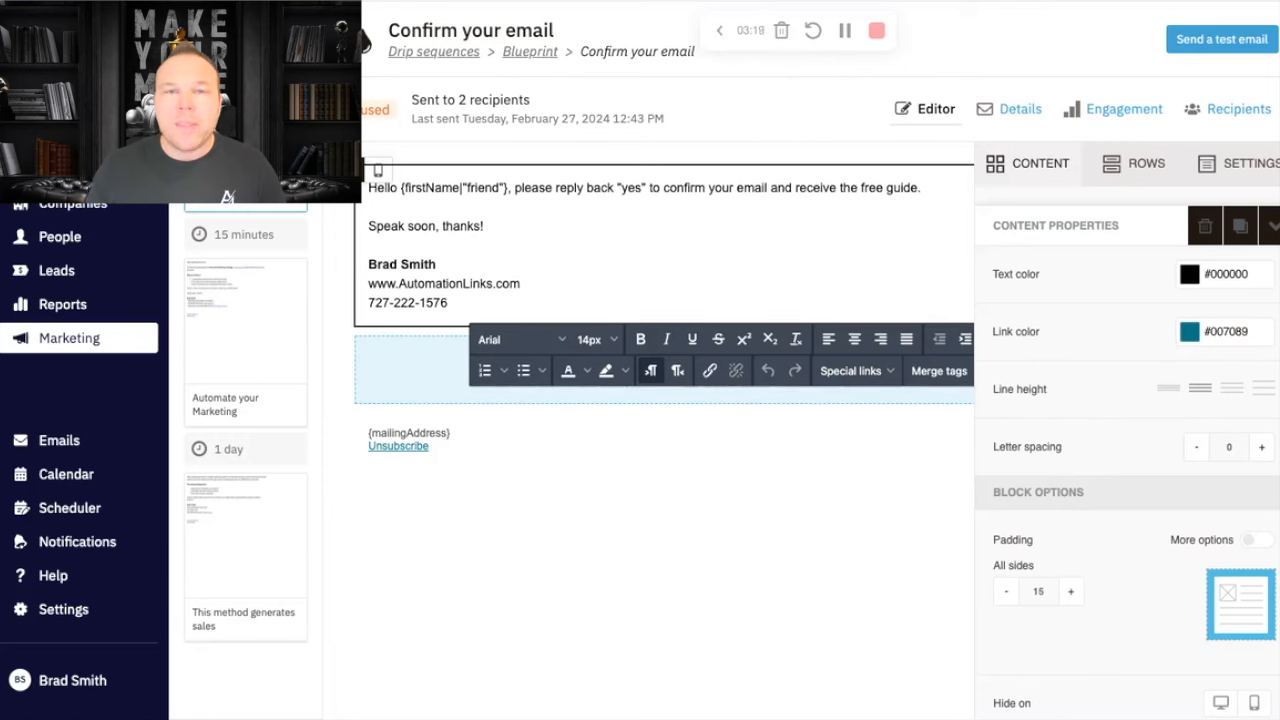
pyautogui.click(483, 225)
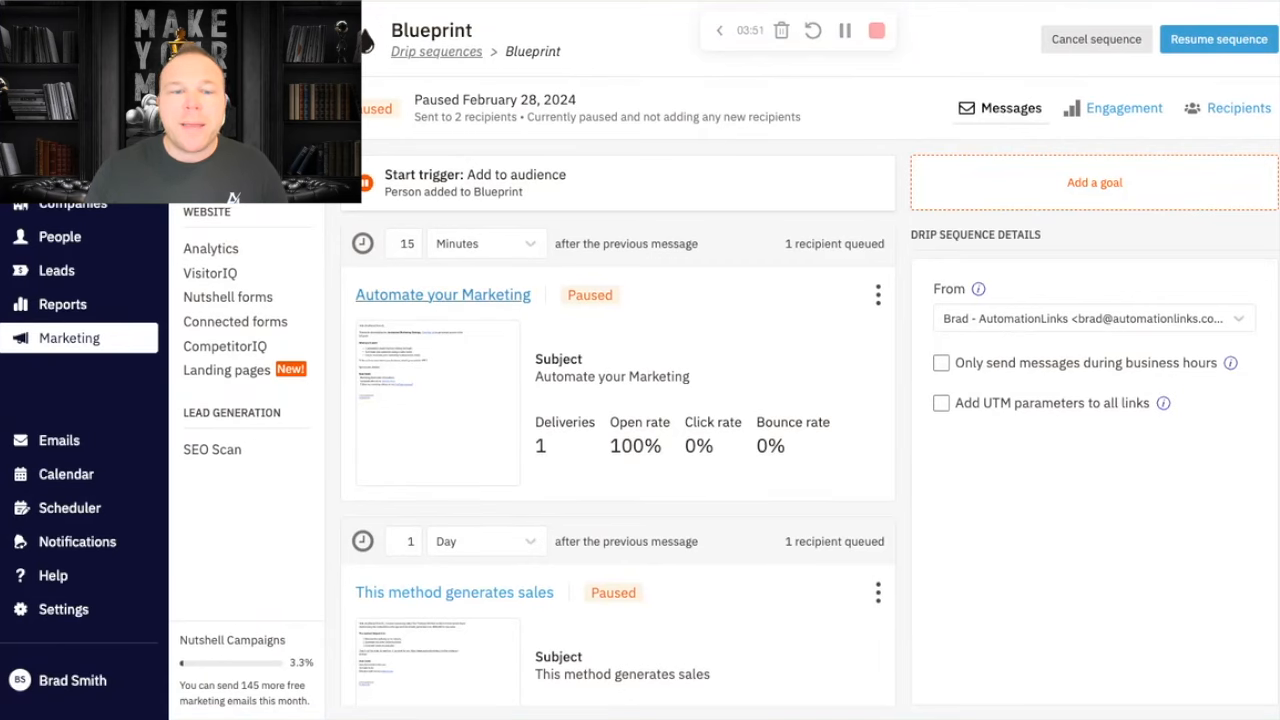
pyautogui.click(442, 294)
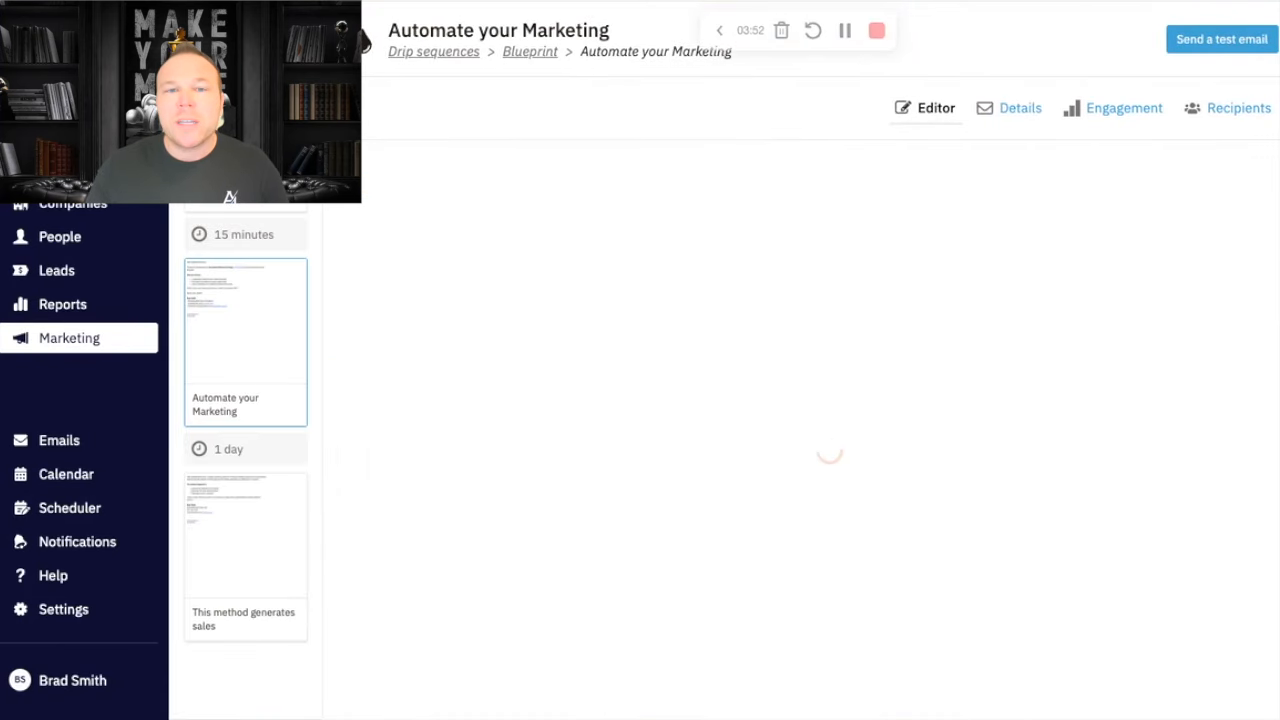